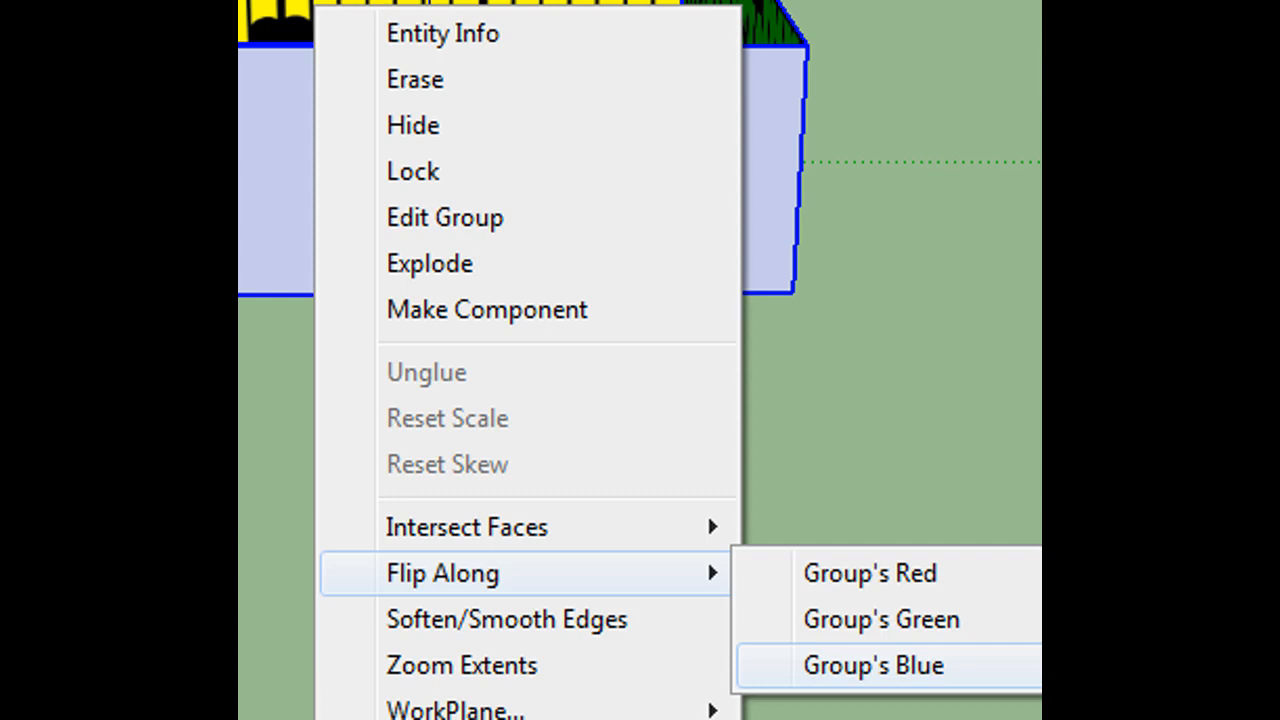
# Flip the room group upside down along the group's blue axis.
pyautogui.click(873, 664)
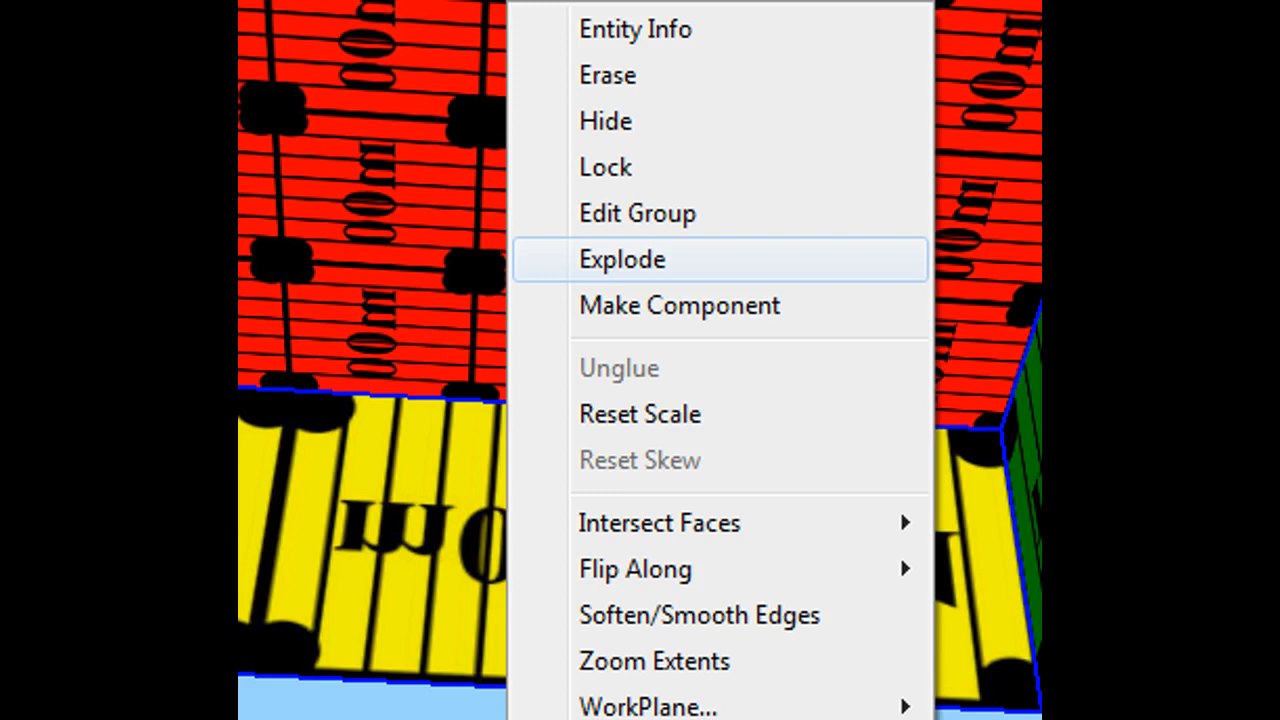
# Explode the flipped room group into separate textured faces.
pyautogui.click(621, 259)
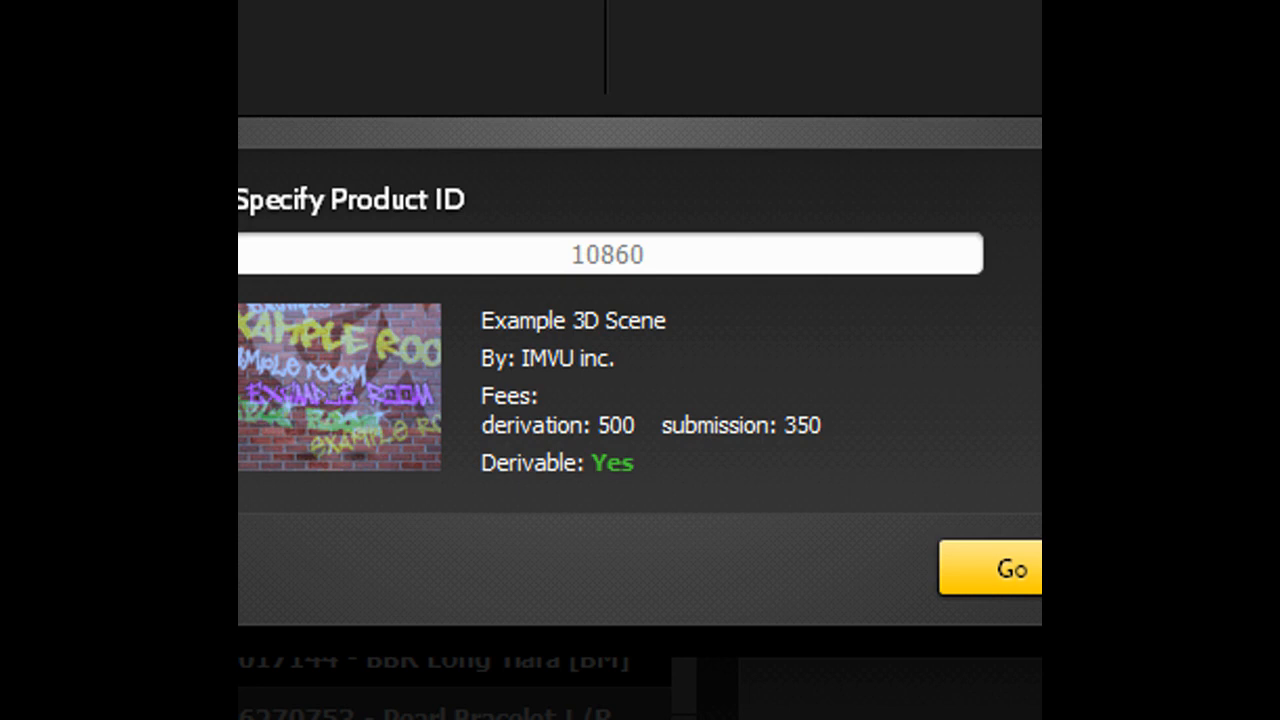
# Confirm product ID 10860 to derive a new room from Example 3D Scene.
pyautogui.click(1012, 568)
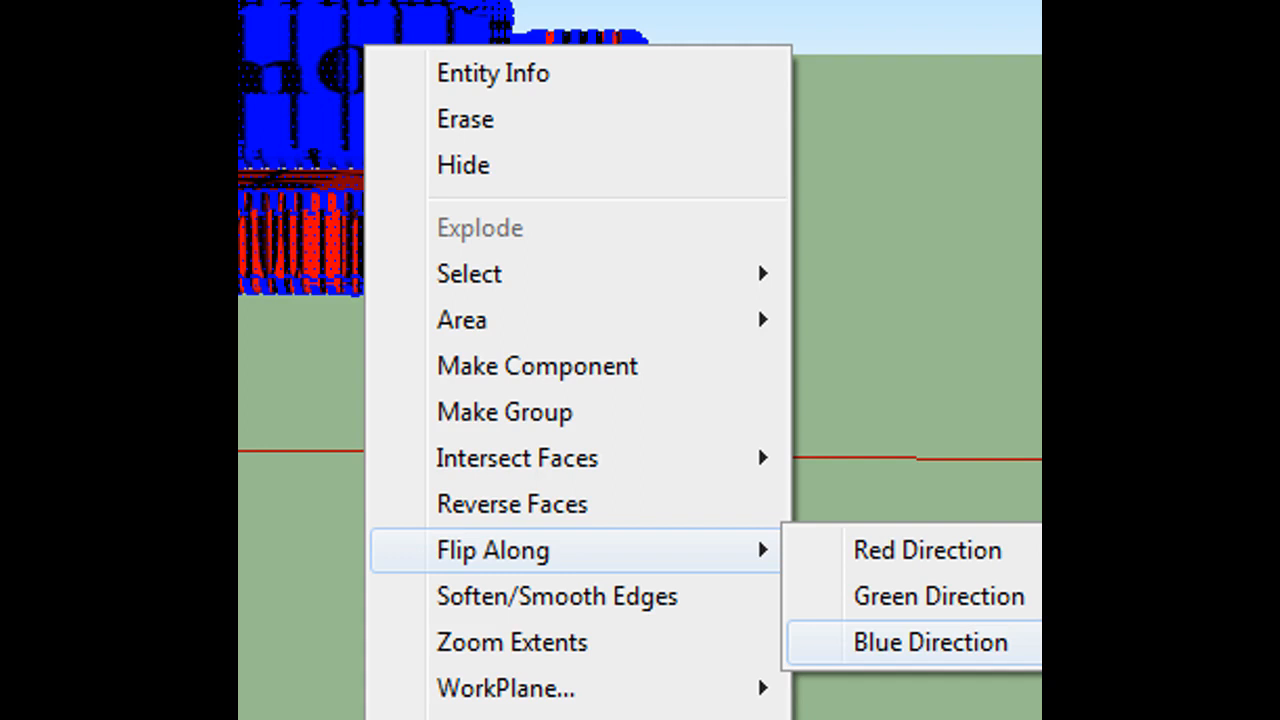
# Flip the selected chair mesh top to bottom along the blue direction.
pyautogui.click(929, 642)
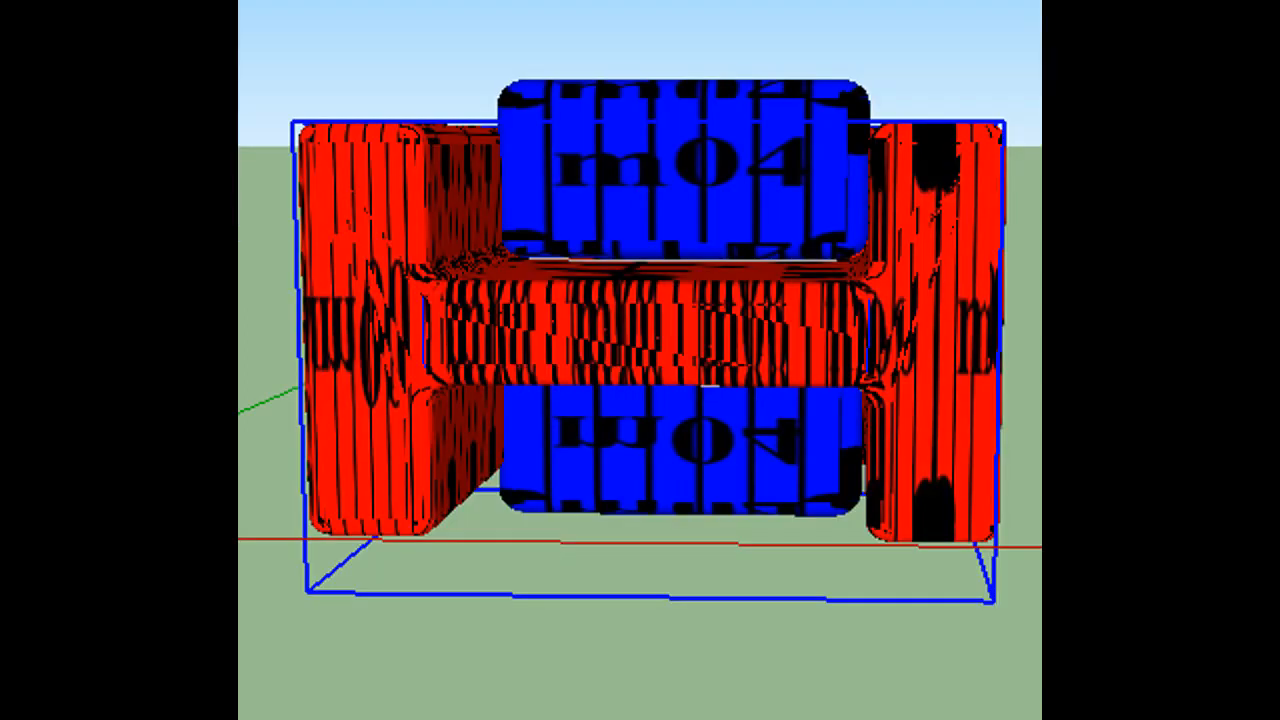